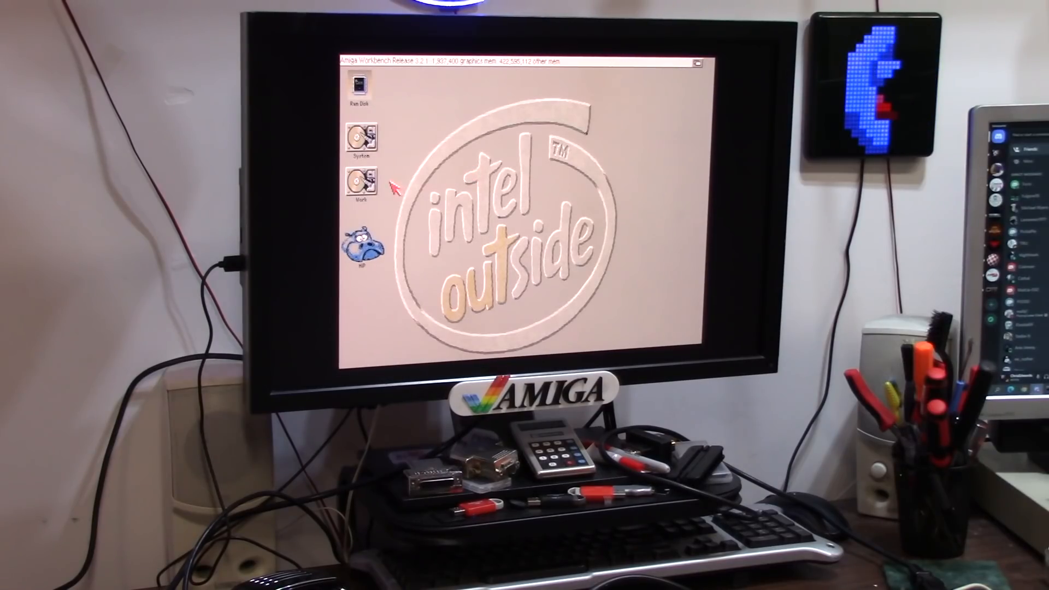
mouse_move(505, 137)
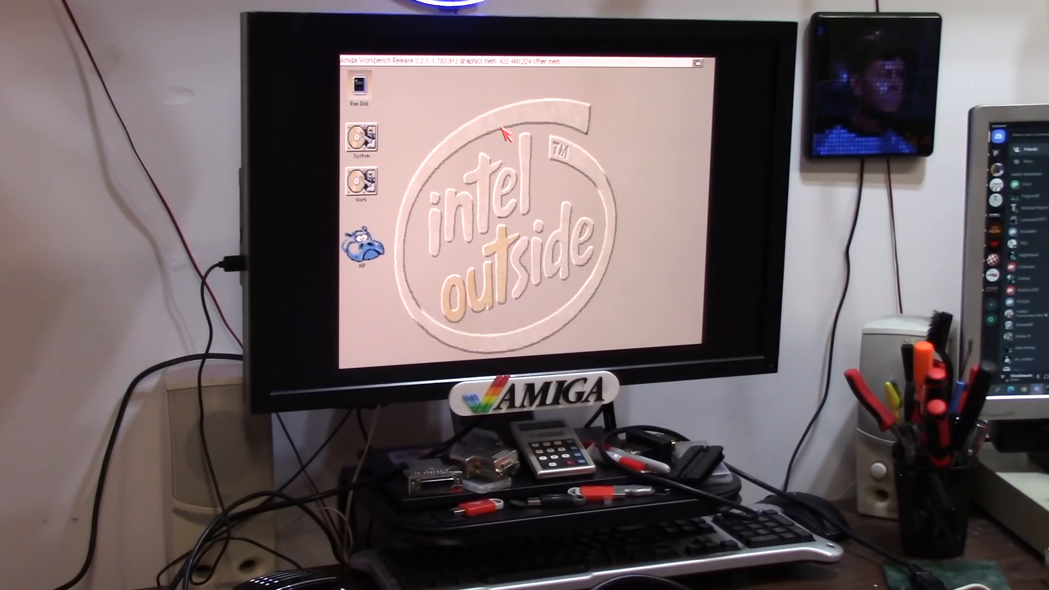
- Open the DOSDrivers drawer on the System drive to reveal the CF0 driver icon
double_click(362, 140)
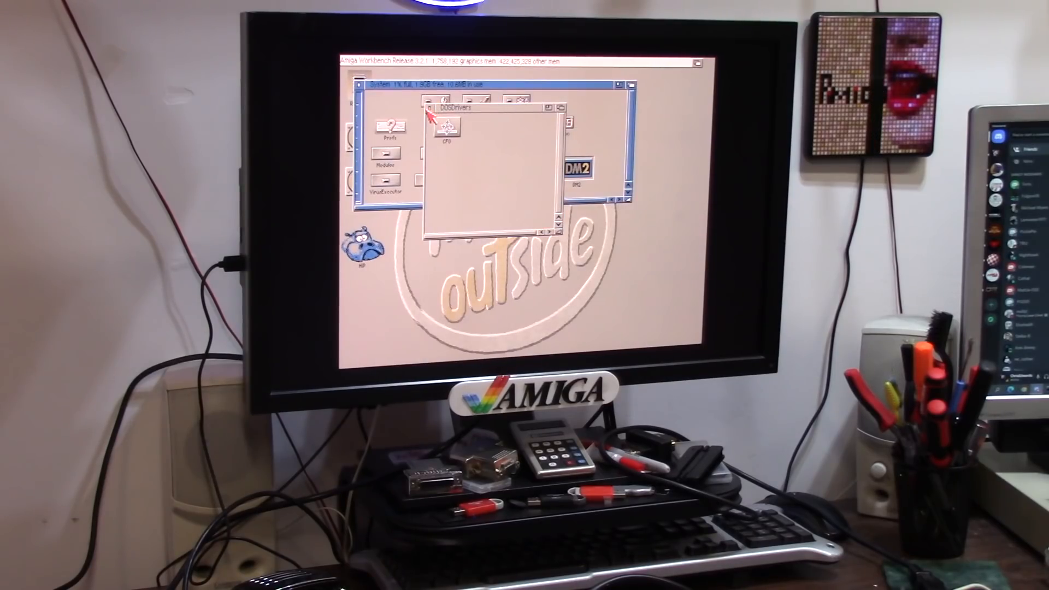